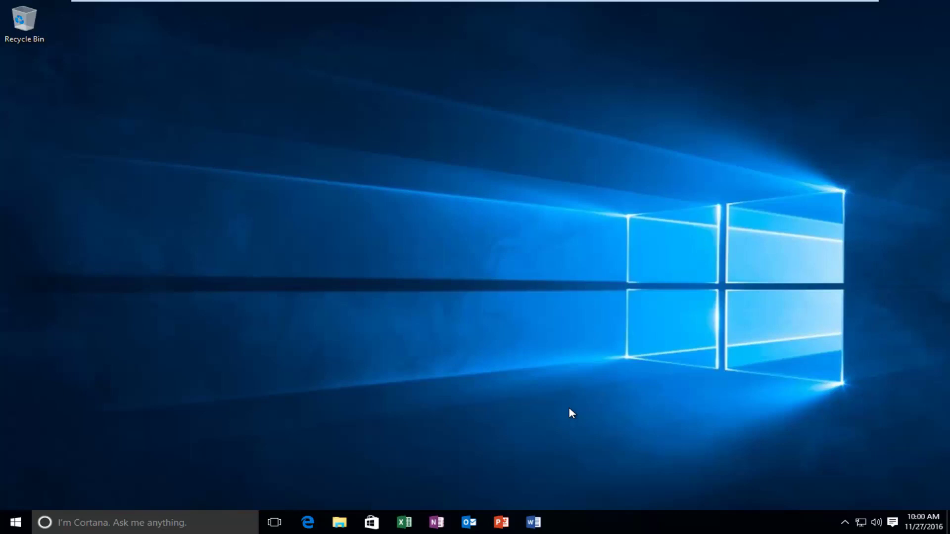
# Search Windows for 'chro' and launch Google Chrome from the best match
pyautogui.click(17, 520)
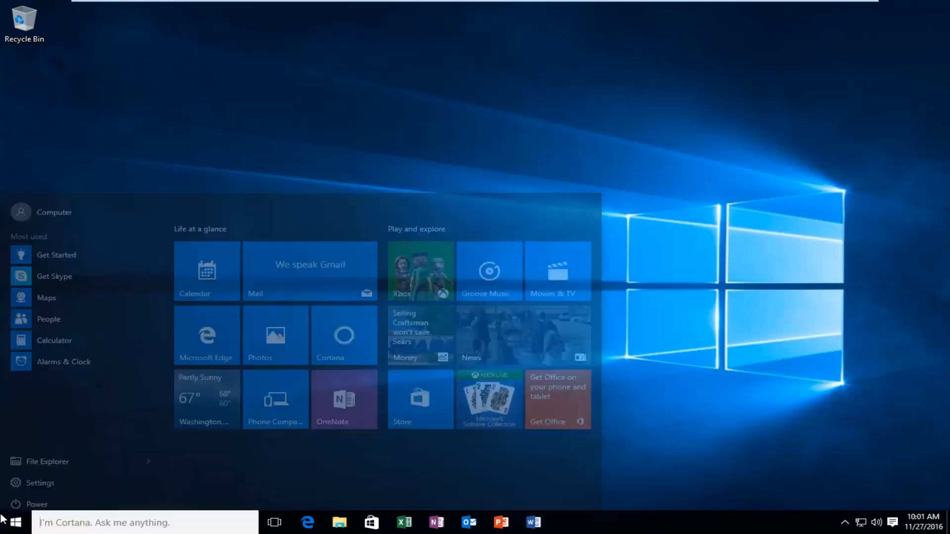
pyautogui.write('chrome')
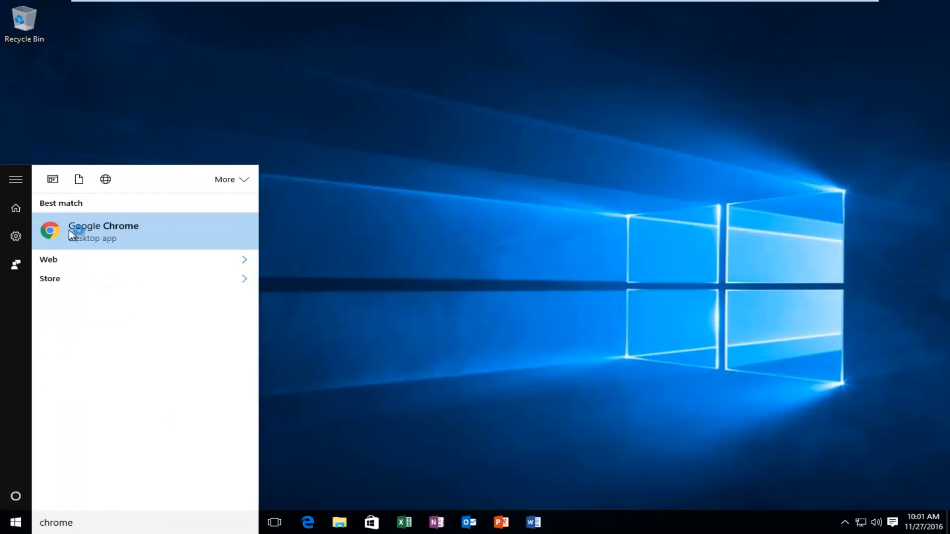
pyautogui.click(79, 230)
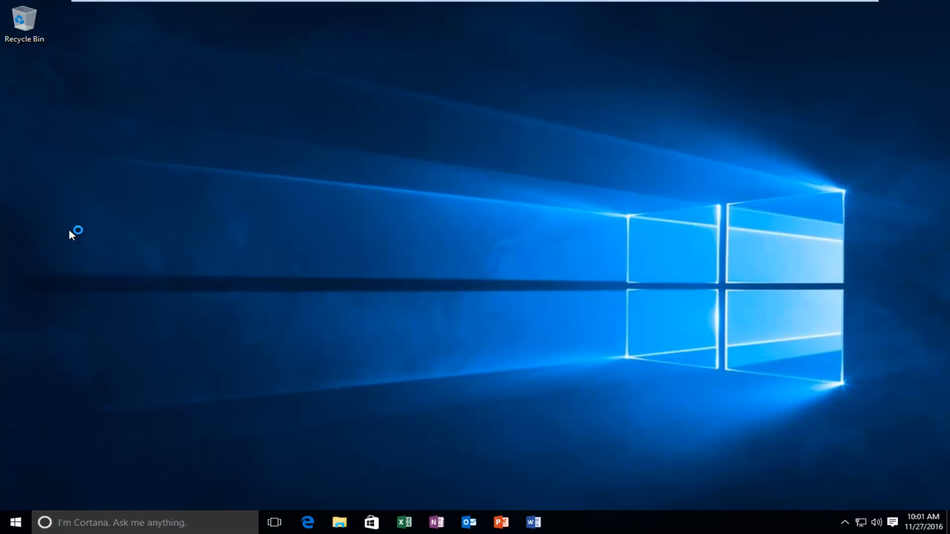
# Maximize the new Chrome window and bring up its three-dot Customize menu
pyautogui.click(564, 522)
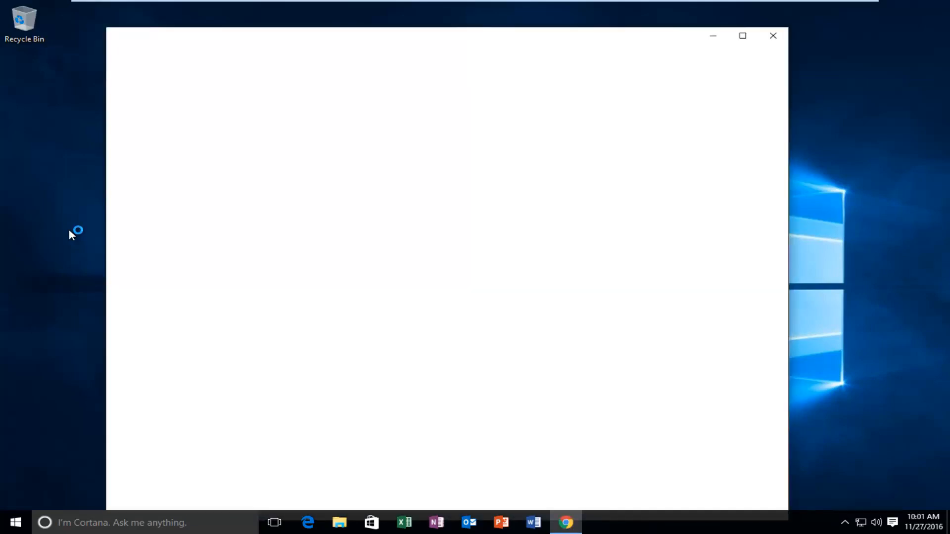
pyautogui.moveTo(374, 111)
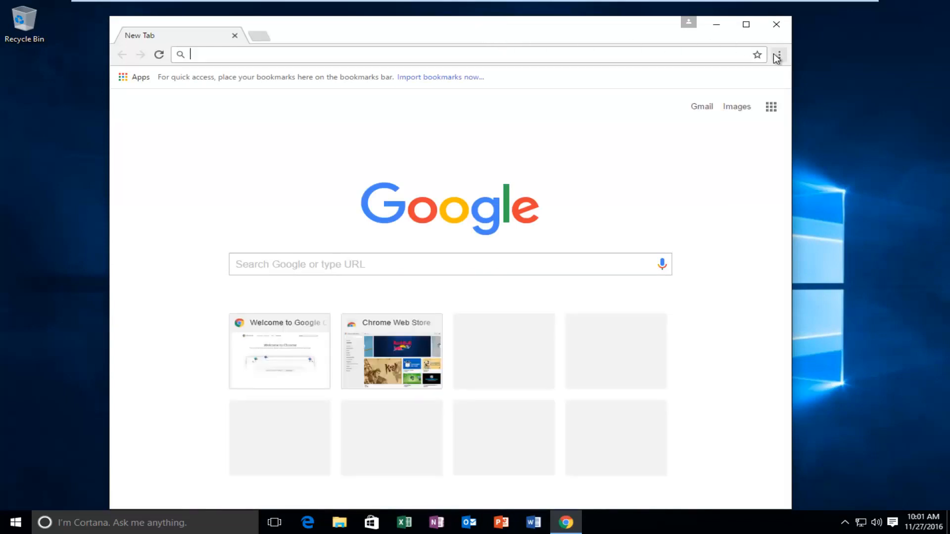
pyautogui.moveTo(778, 56)
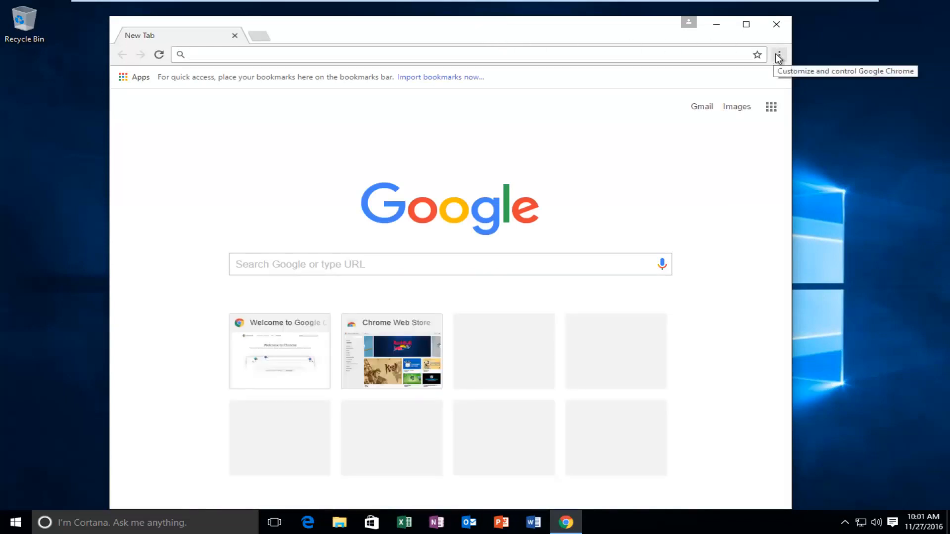
pyautogui.click(746, 24)
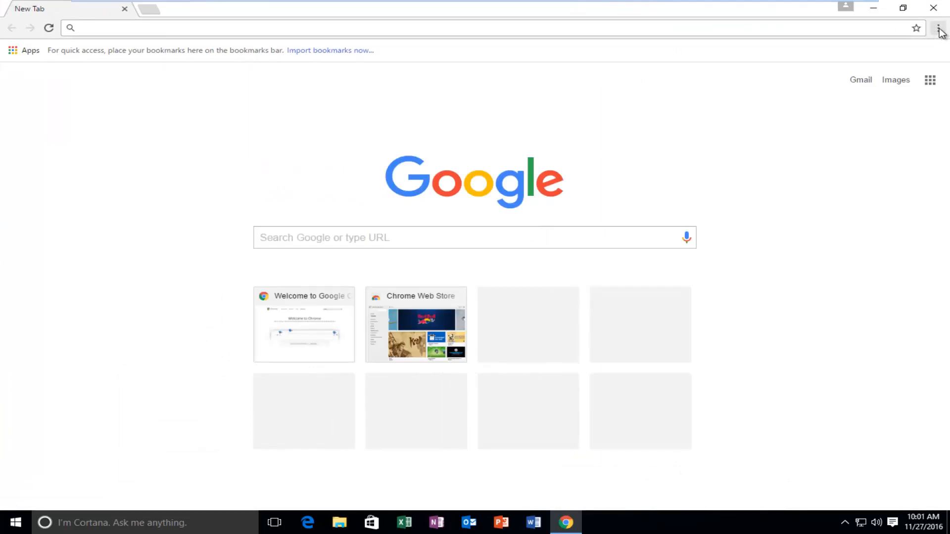
pyautogui.click(939, 28)
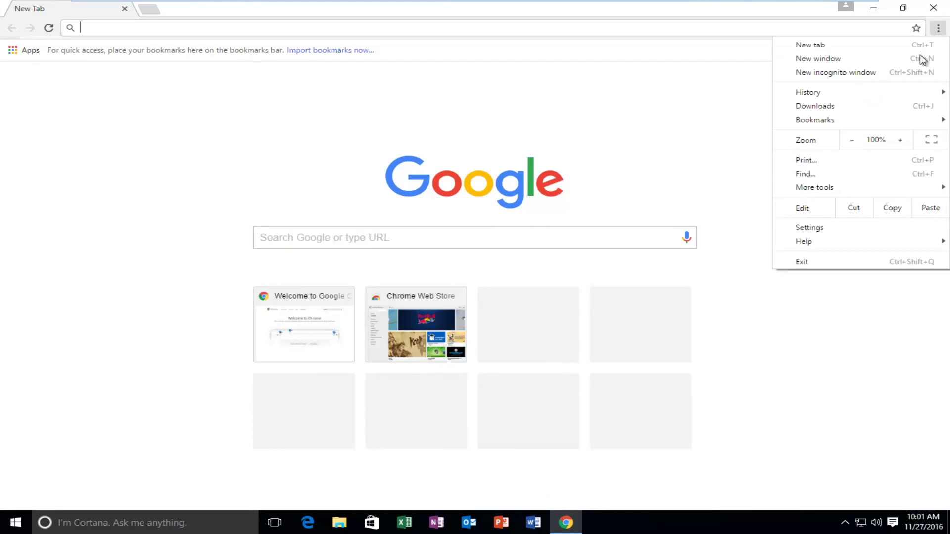
pyautogui.moveTo(813, 236)
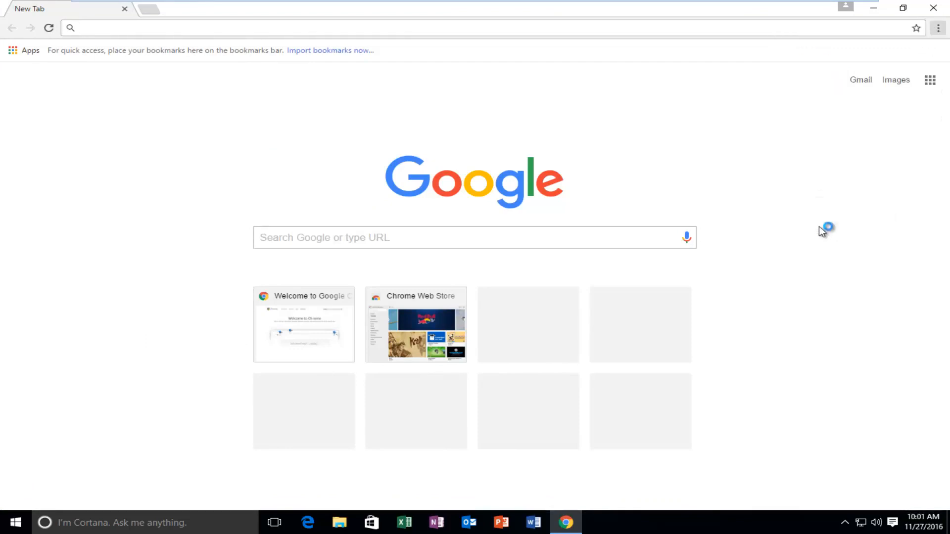
pyautogui.moveTo(551, 196)
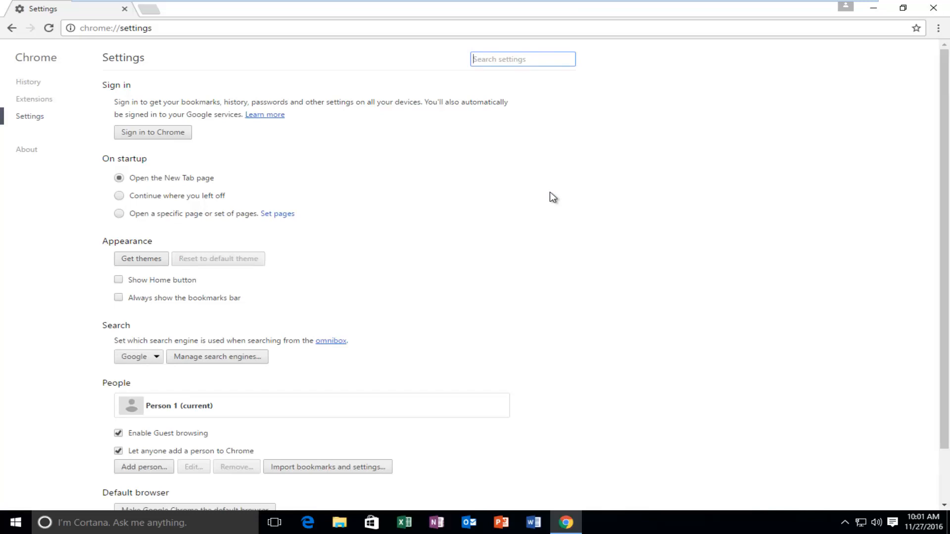
# Reveal the advanced settings and scroll to the Passwords and forms section
pyautogui.scroll(-3)
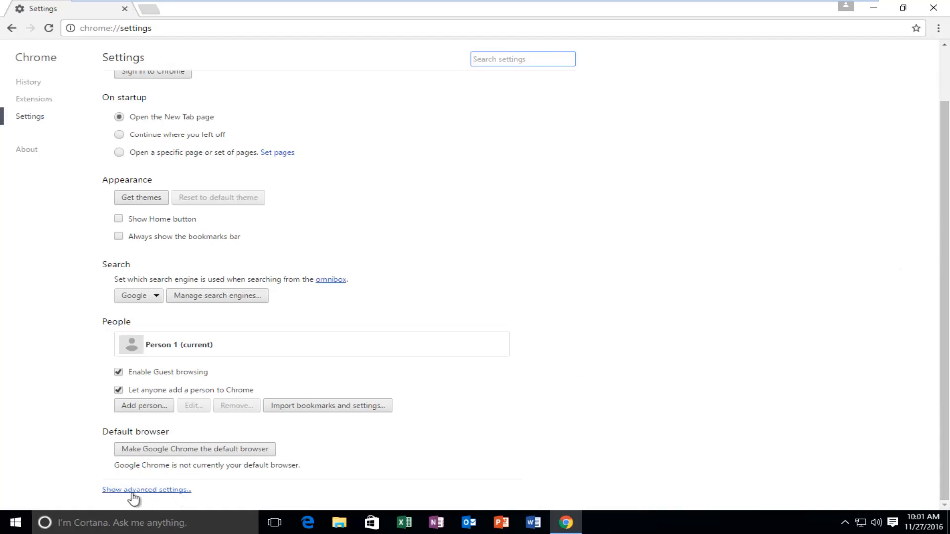
pyautogui.click(146, 490)
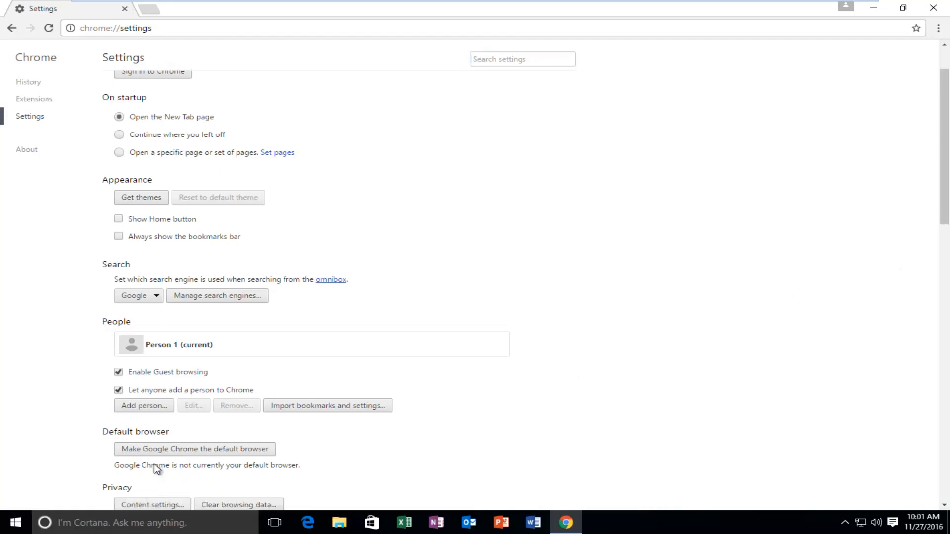
pyautogui.scroll(-3)
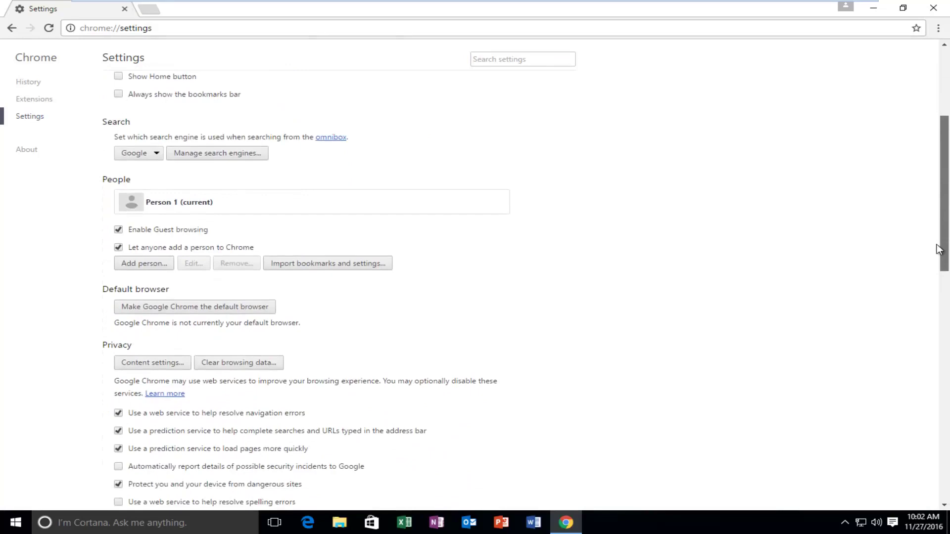
pyautogui.scroll(-3)
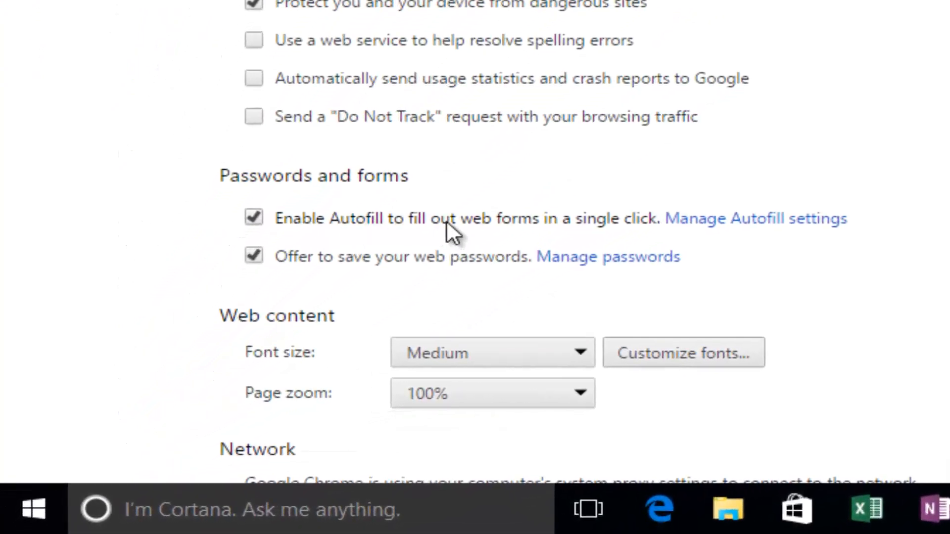
pyautogui.moveTo(556, 224)
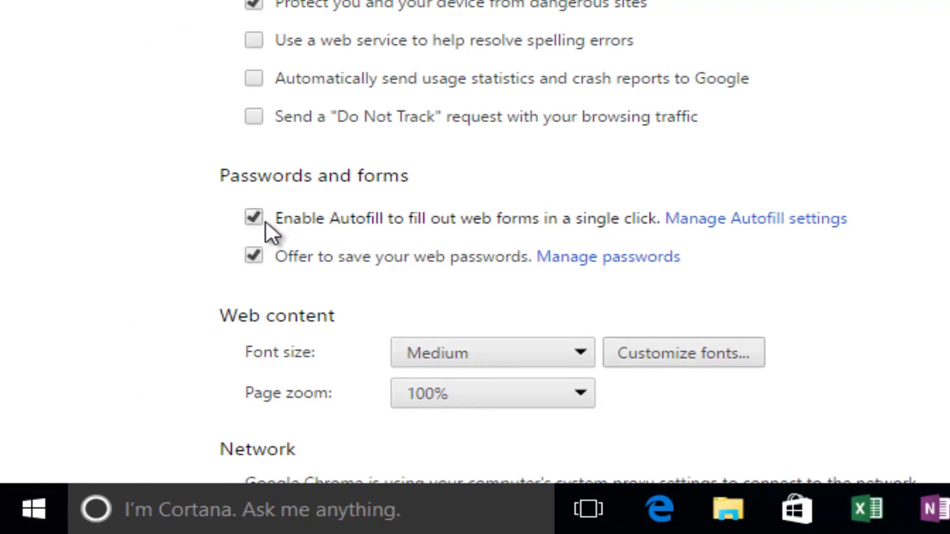
pyautogui.moveTo(253, 267)
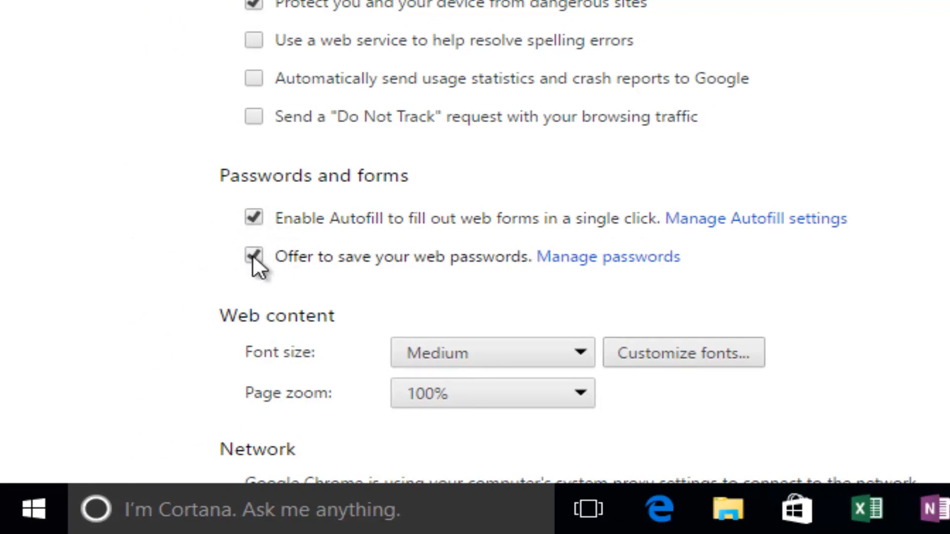
# Open the Manage passwords dialog from the Passwords and forms options
pyautogui.click(253, 257)
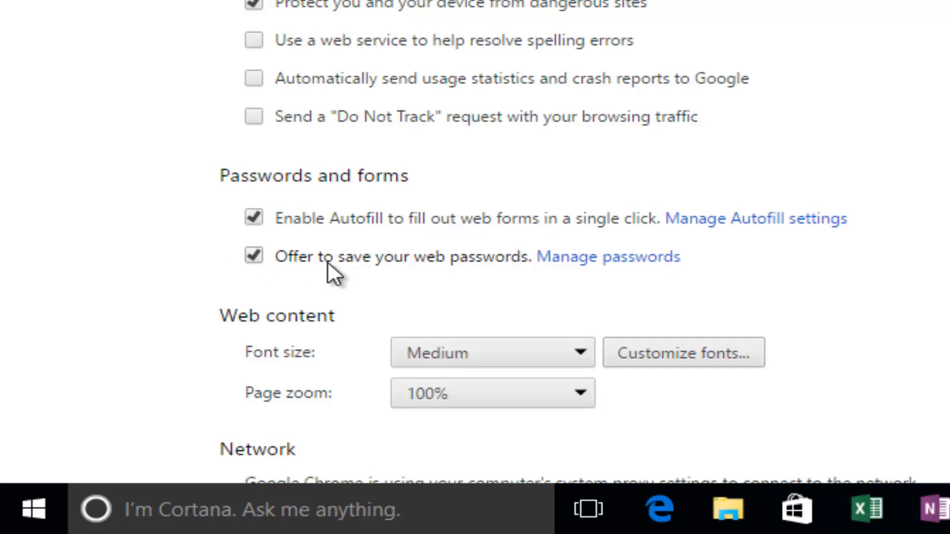
pyautogui.moveTo(563, 270)
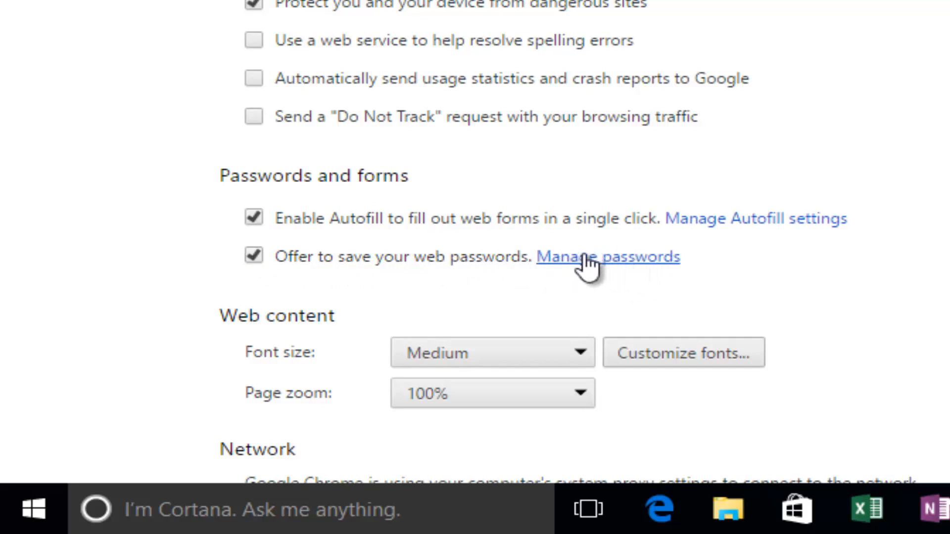
pyautogui.click(613, 257)
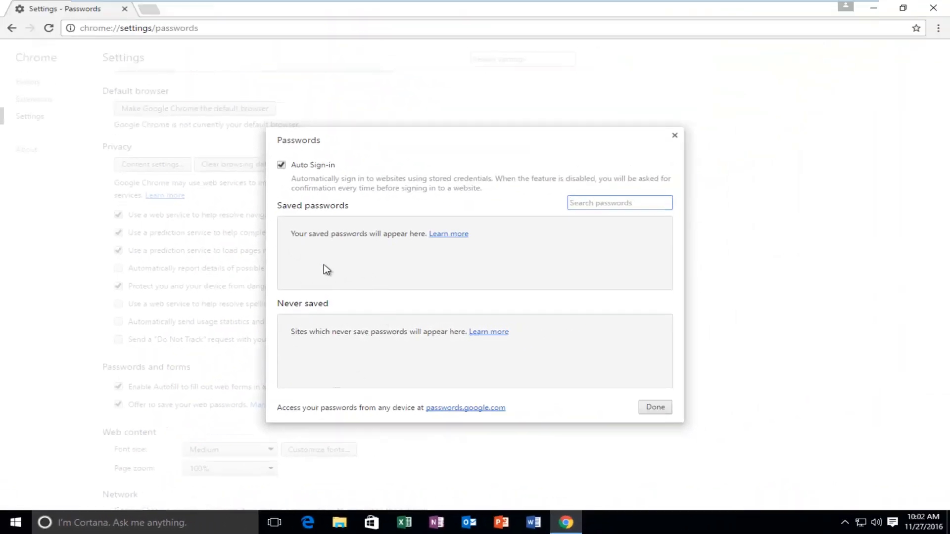
pyautogui.moveTo(314, 243)
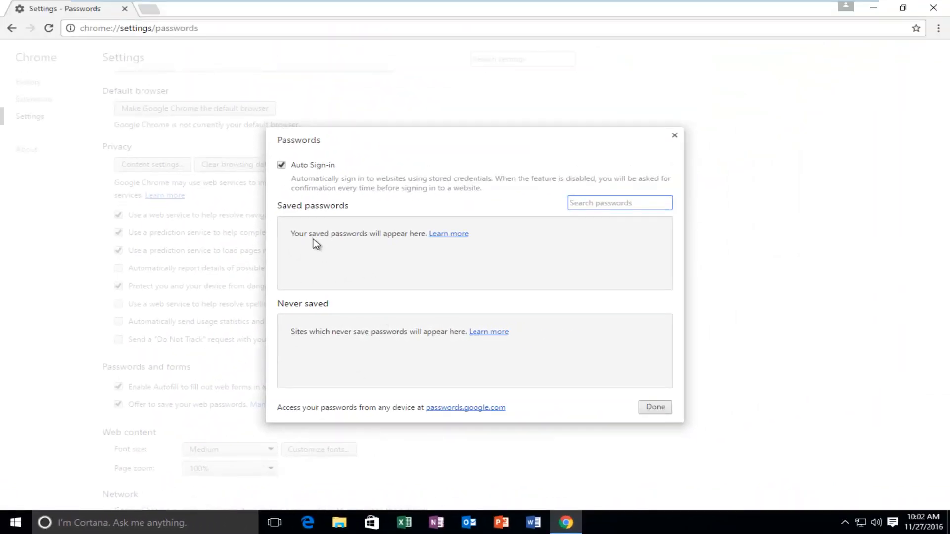
pyautogui.moveTo(360, 351)
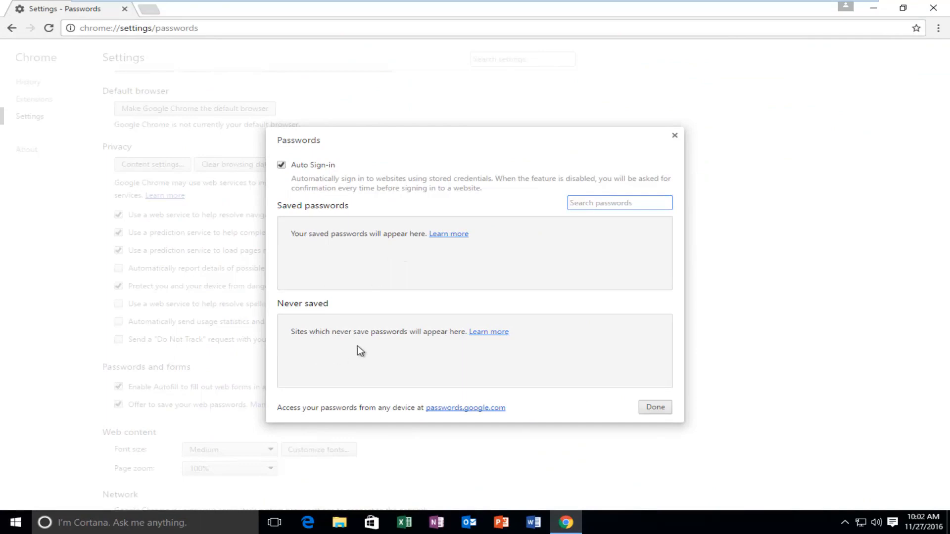
pyautogui.moveTo(314, 339)
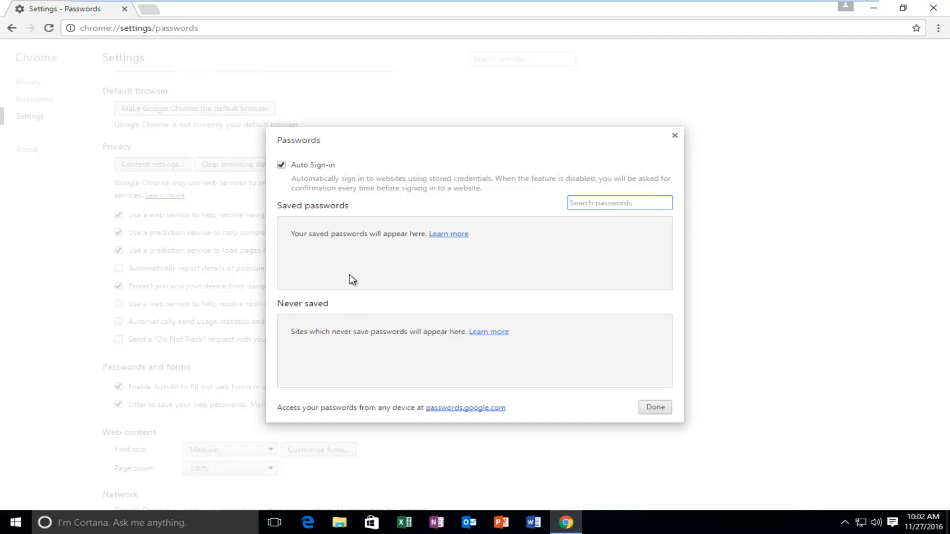
# Focus the Search passwords box in the empty saved-passwords manager
pyautogui.click(619, 203)
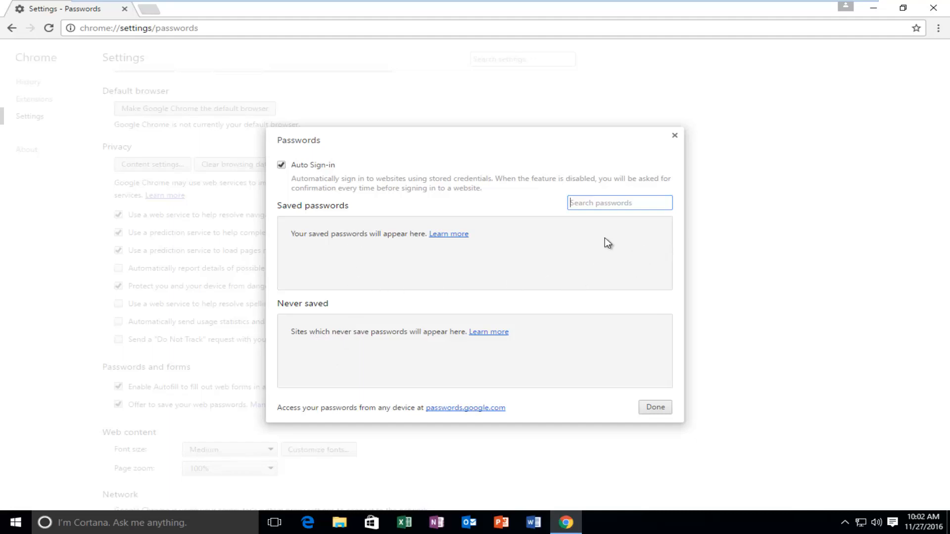
pyautogui.moveTo(661, 270)
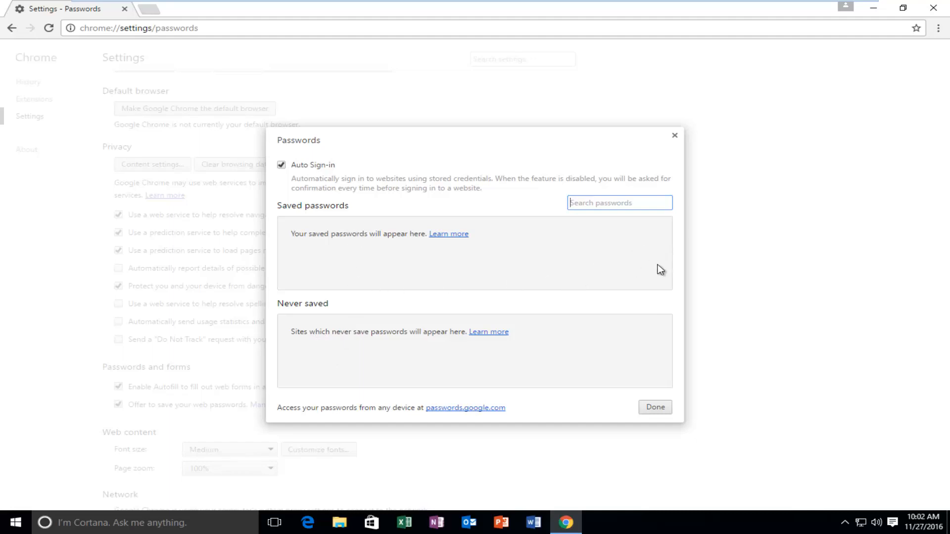
pyautogui.moveTo(643, 265)
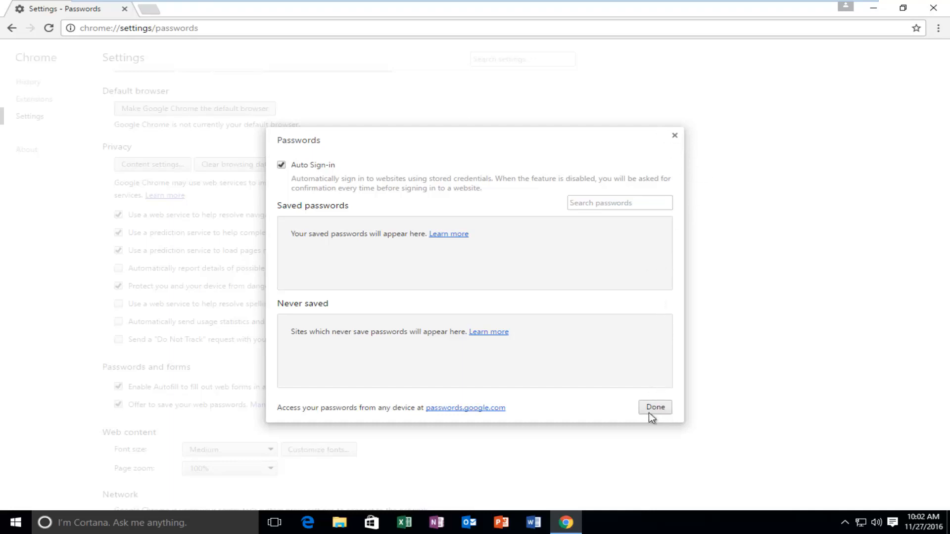
pyautogui.moveTo(675, 136)
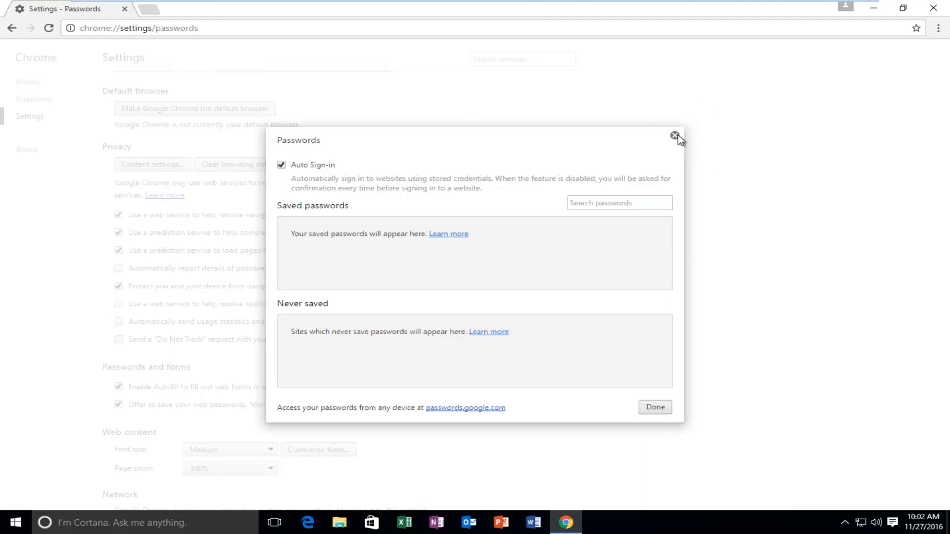
# Close the passwords manager and return to the Passwords and forms settings
pyautogui.click(675, 136)
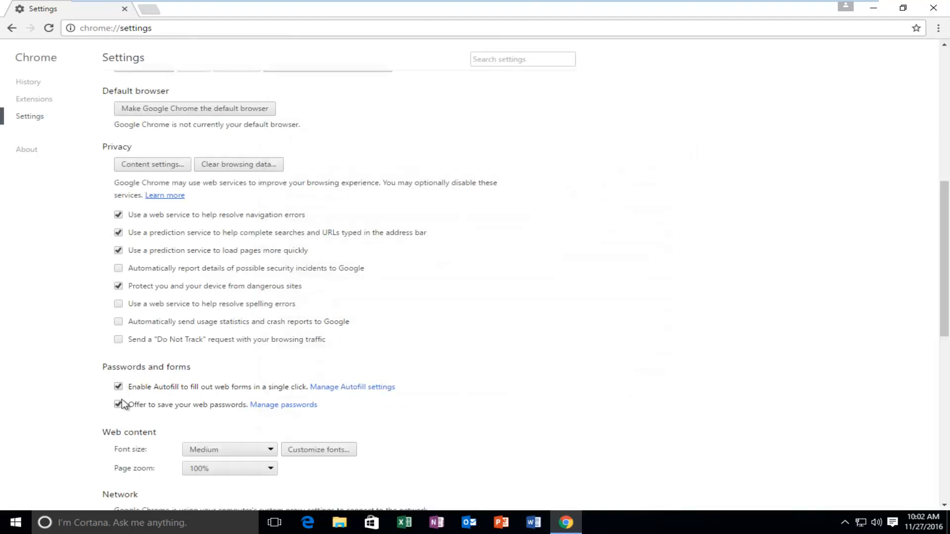
pyautogui.scroll(-3)
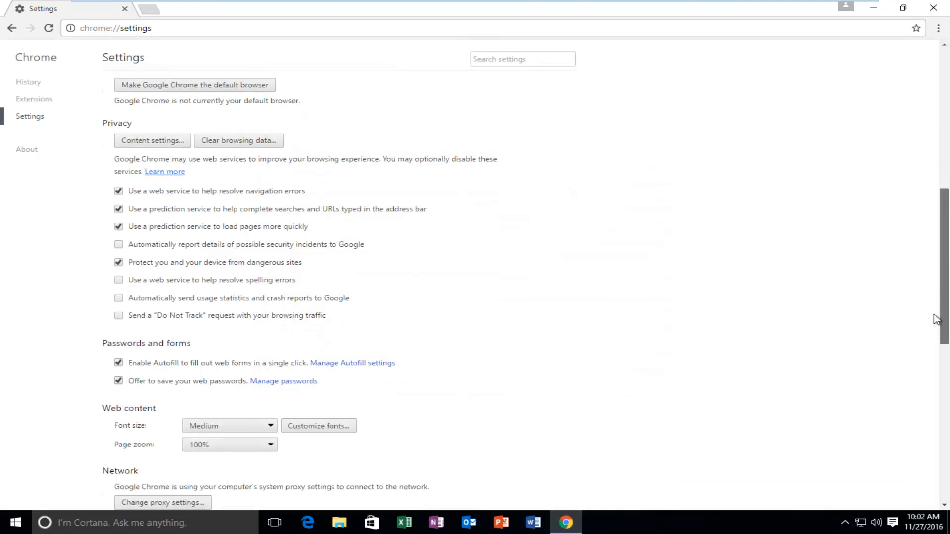
pyautogui.scroll(-3)
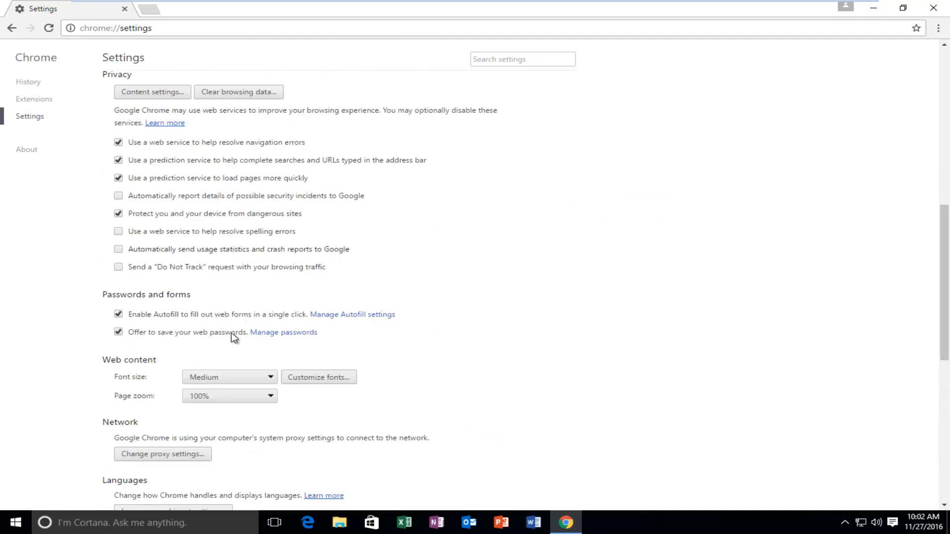
pyautogui.moveTo(192, 347)
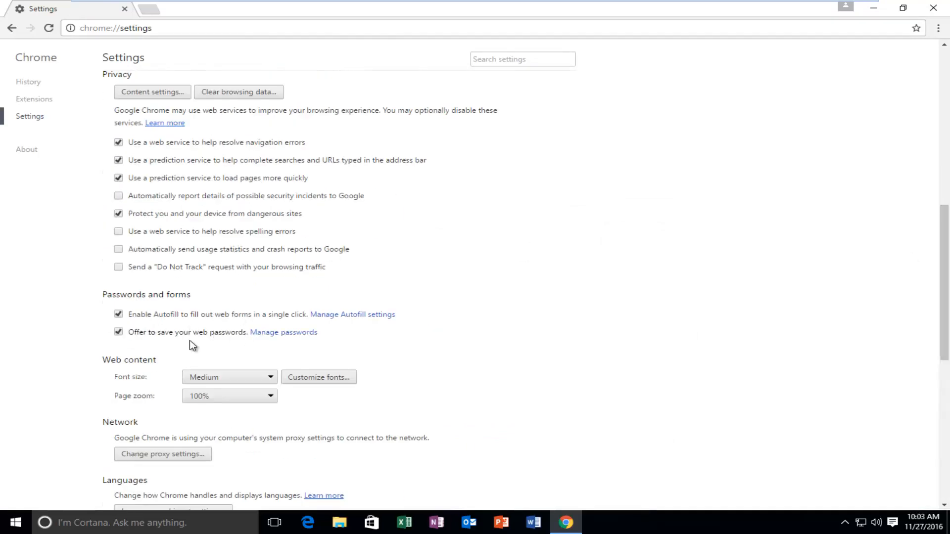